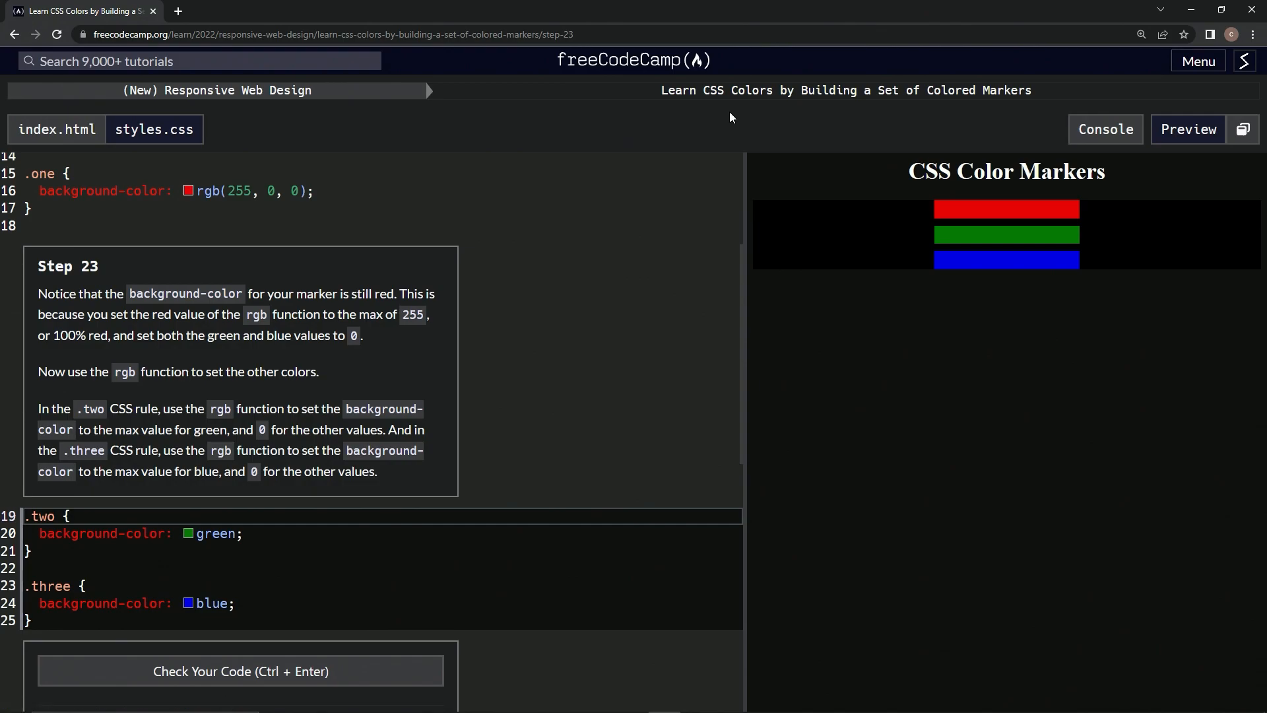
mouse_move(1018, 120)
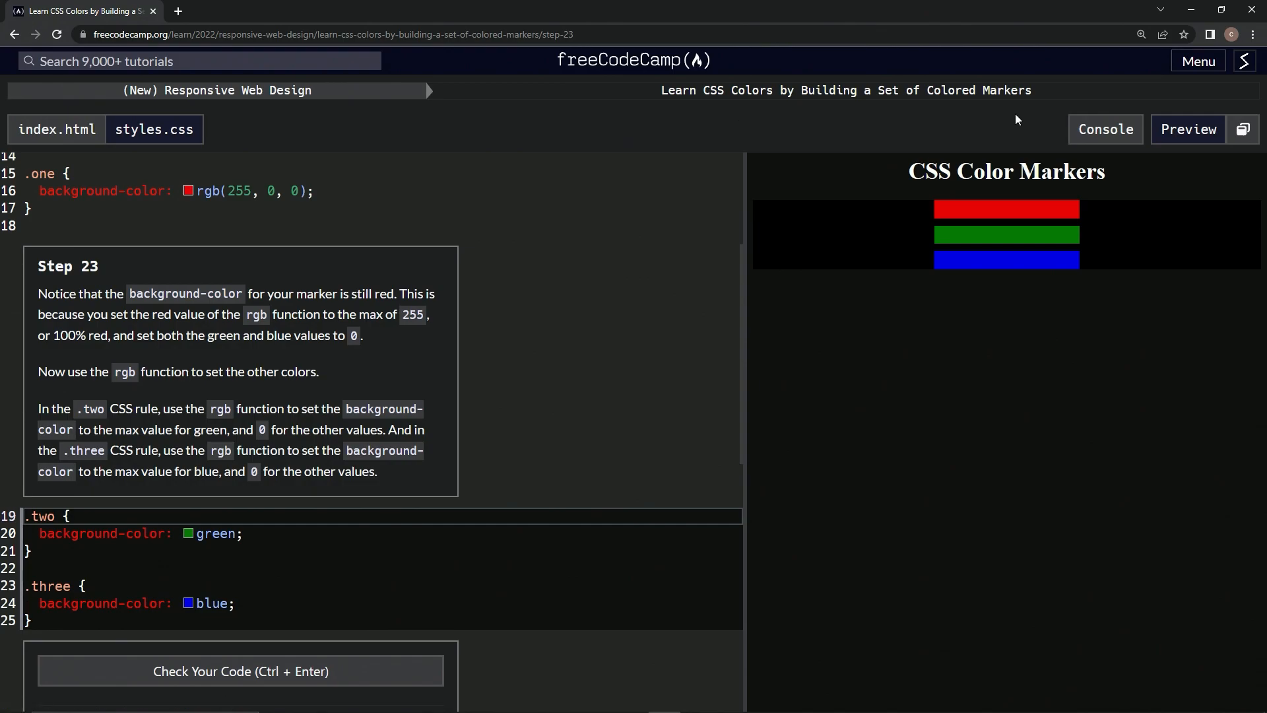
mouse_move(60, 286)
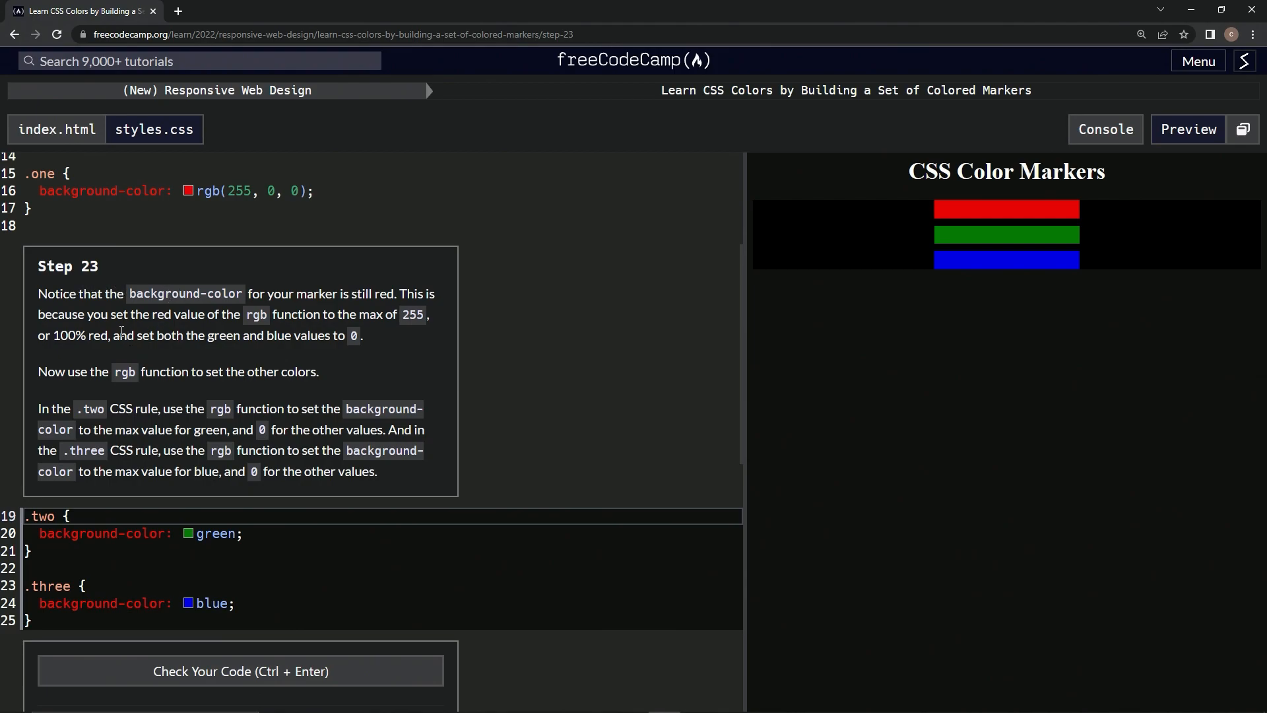
mouse_move(108, 323)
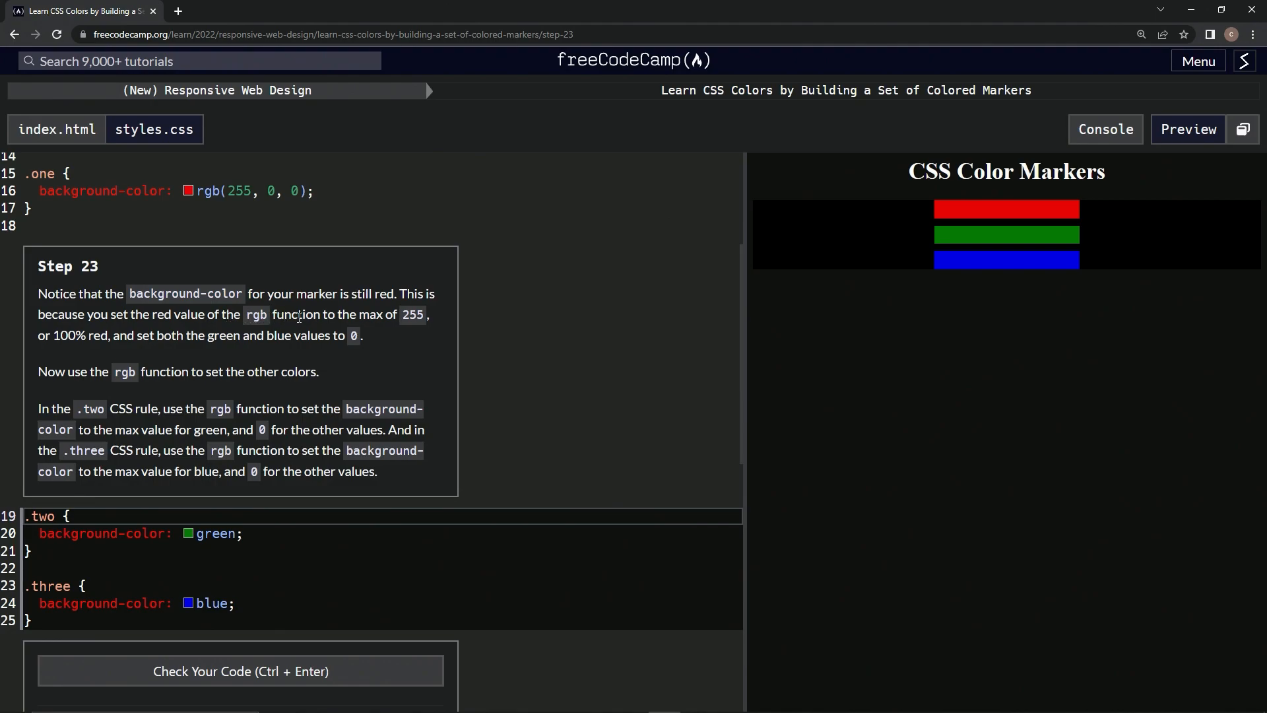
mouse_move(107, 354)
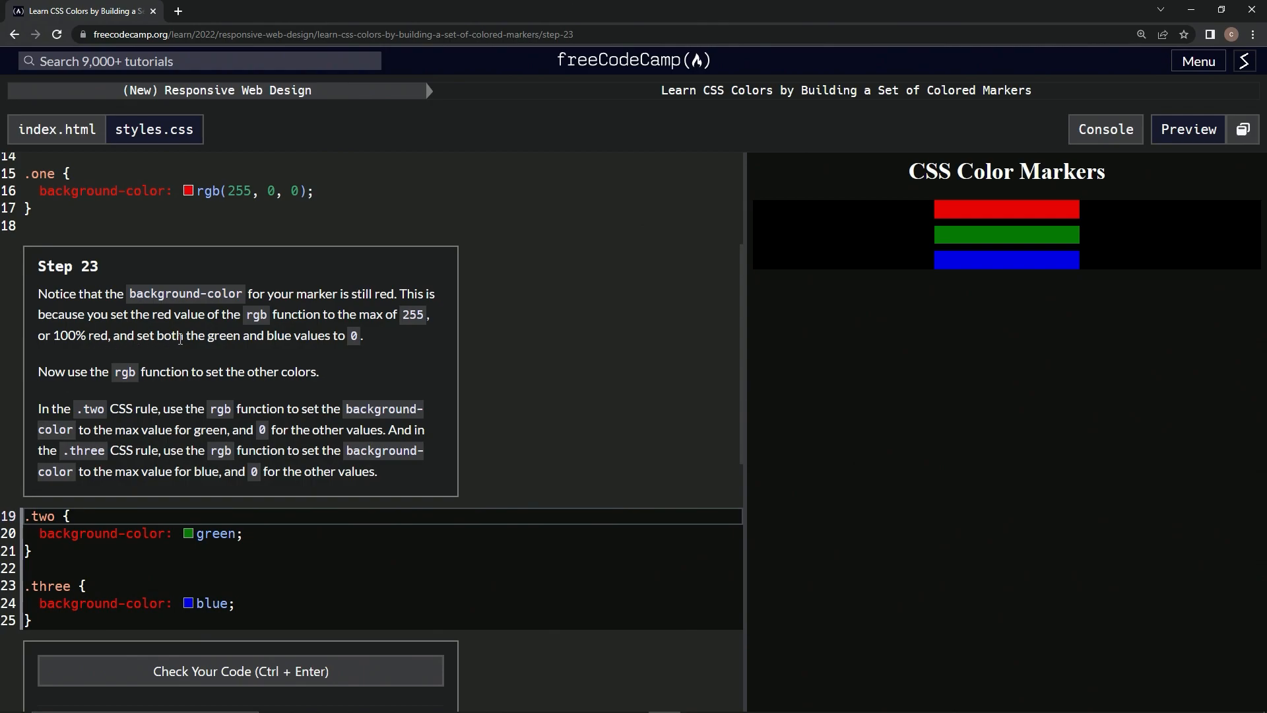
mouse_move(157, 390)
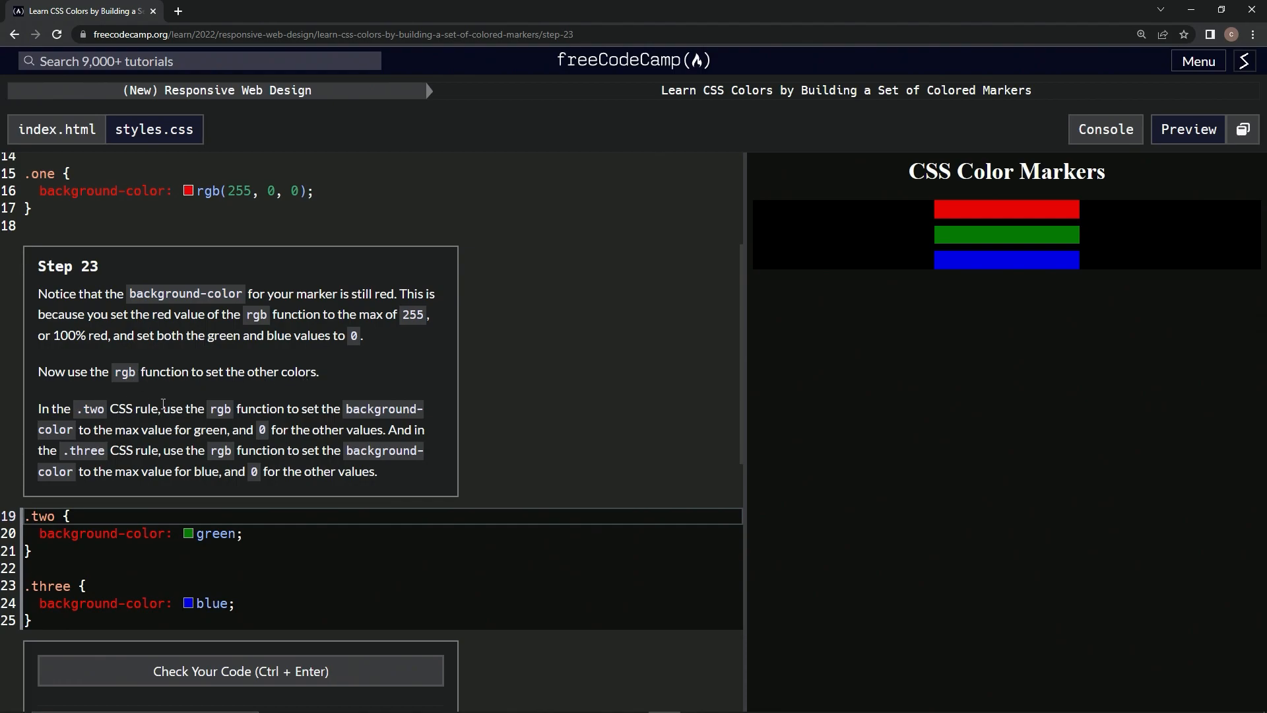
mouse_move(237, 404)
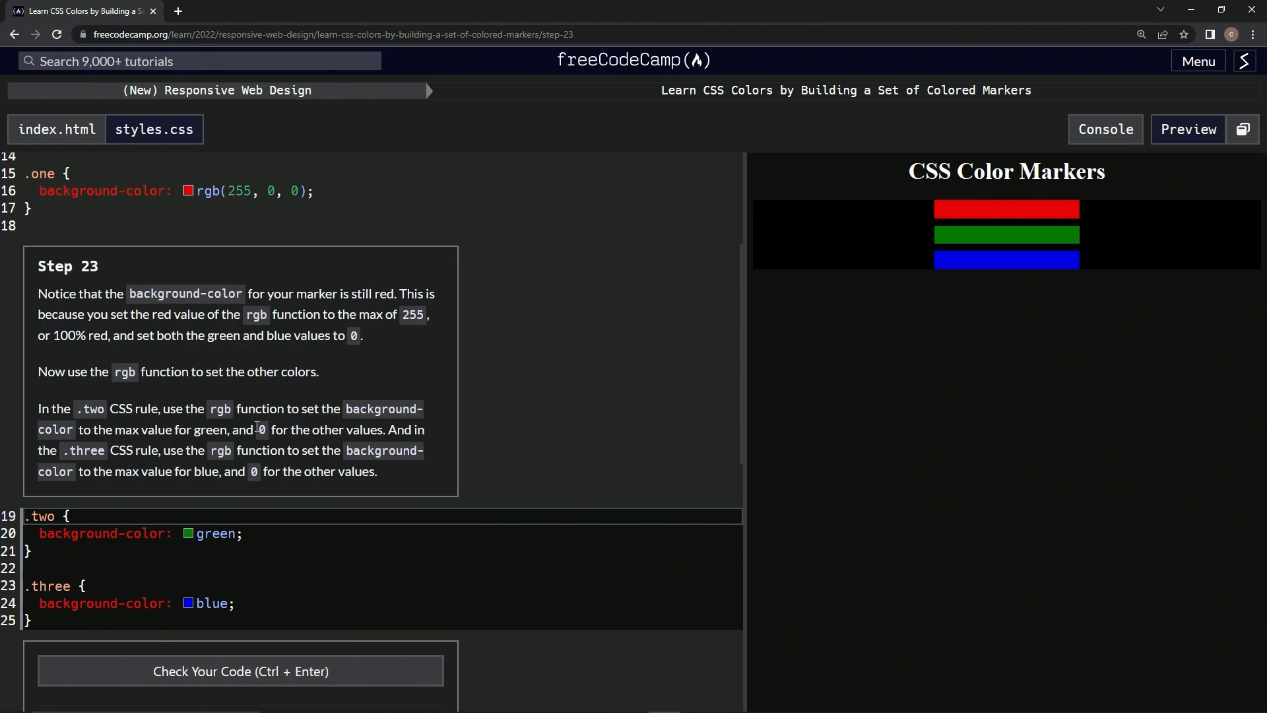
mouse_move(364, 430)
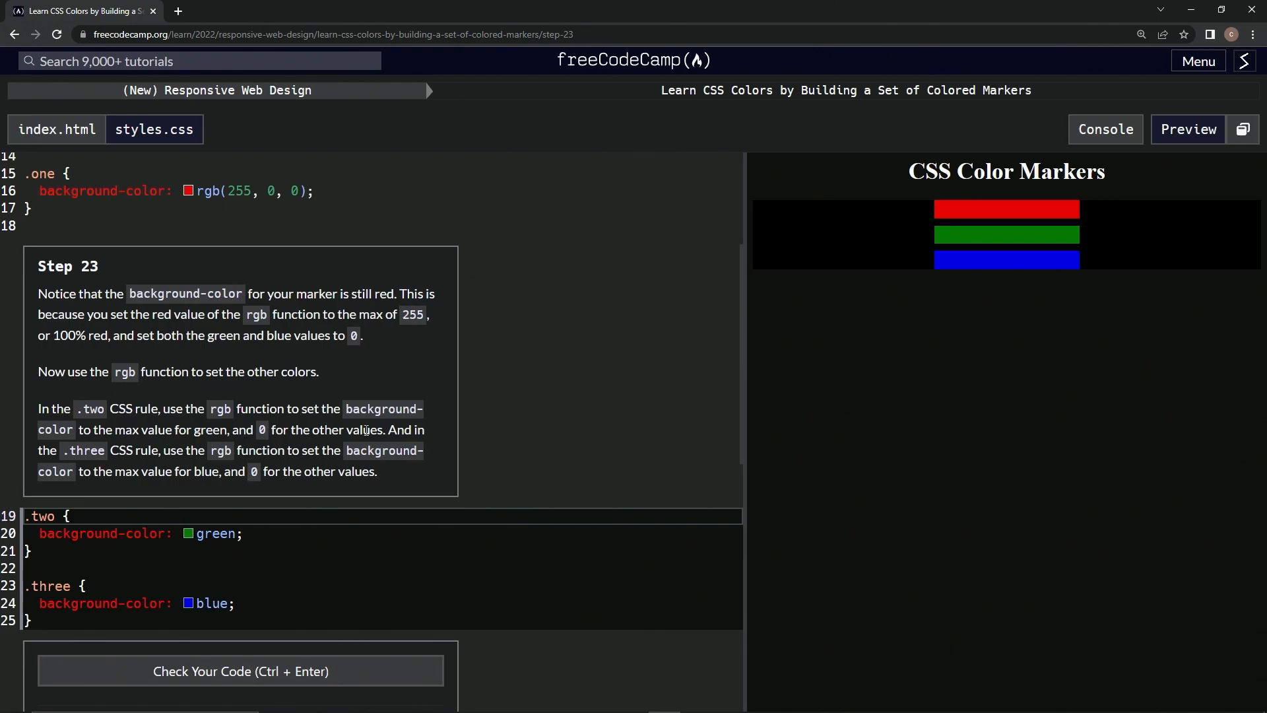
mouse_move(317, 492)
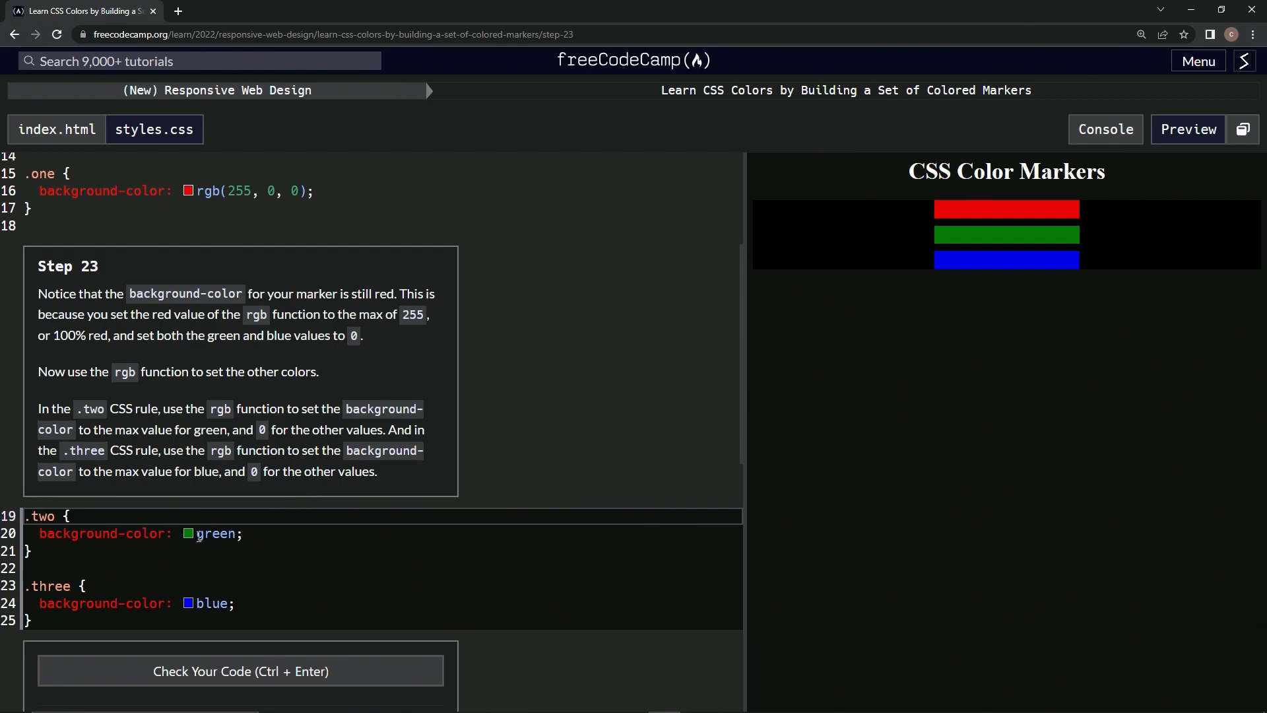
Replace 'green' in the .two rule's background with rgb(0,255,0).
double_click(215, 533)
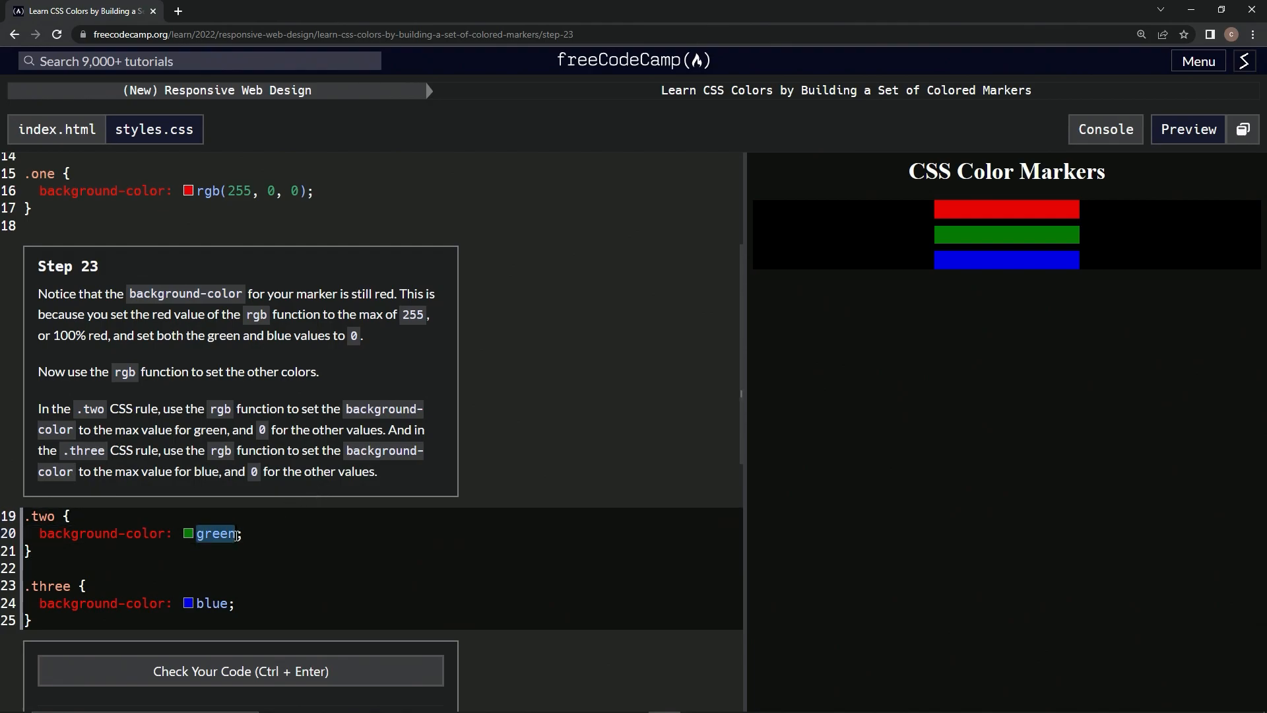
text(rgb())
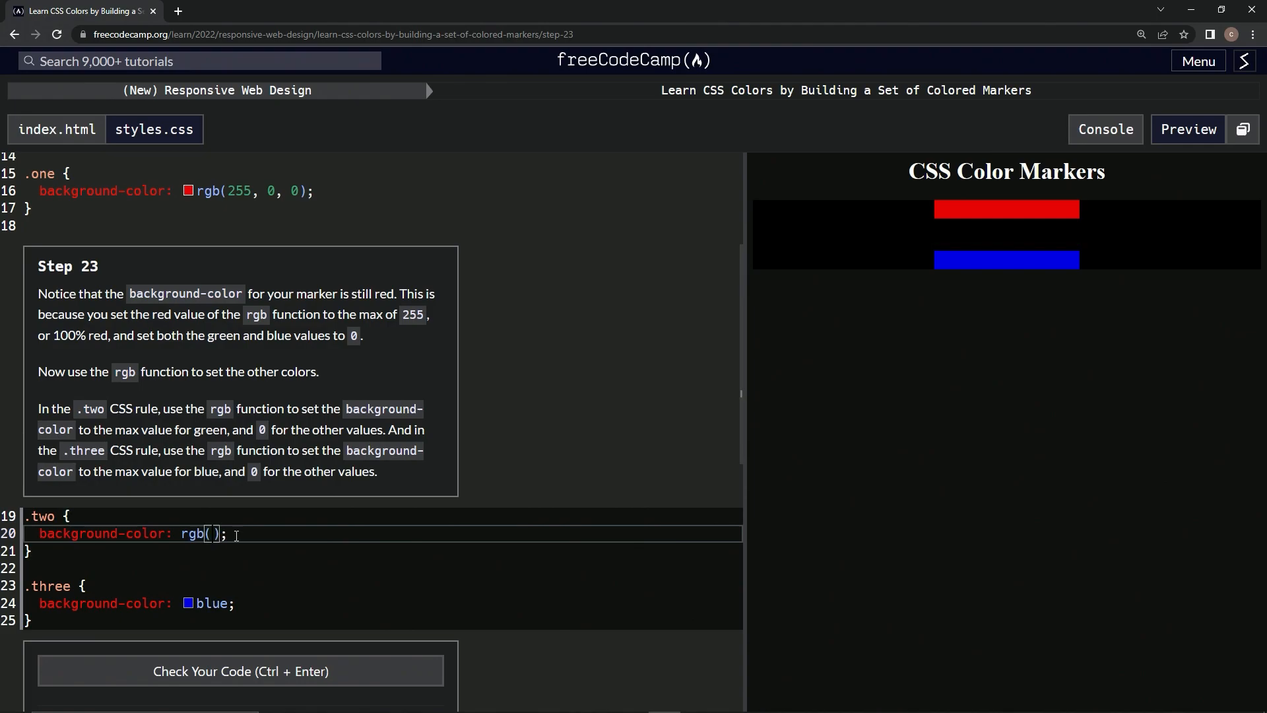
text(0,)
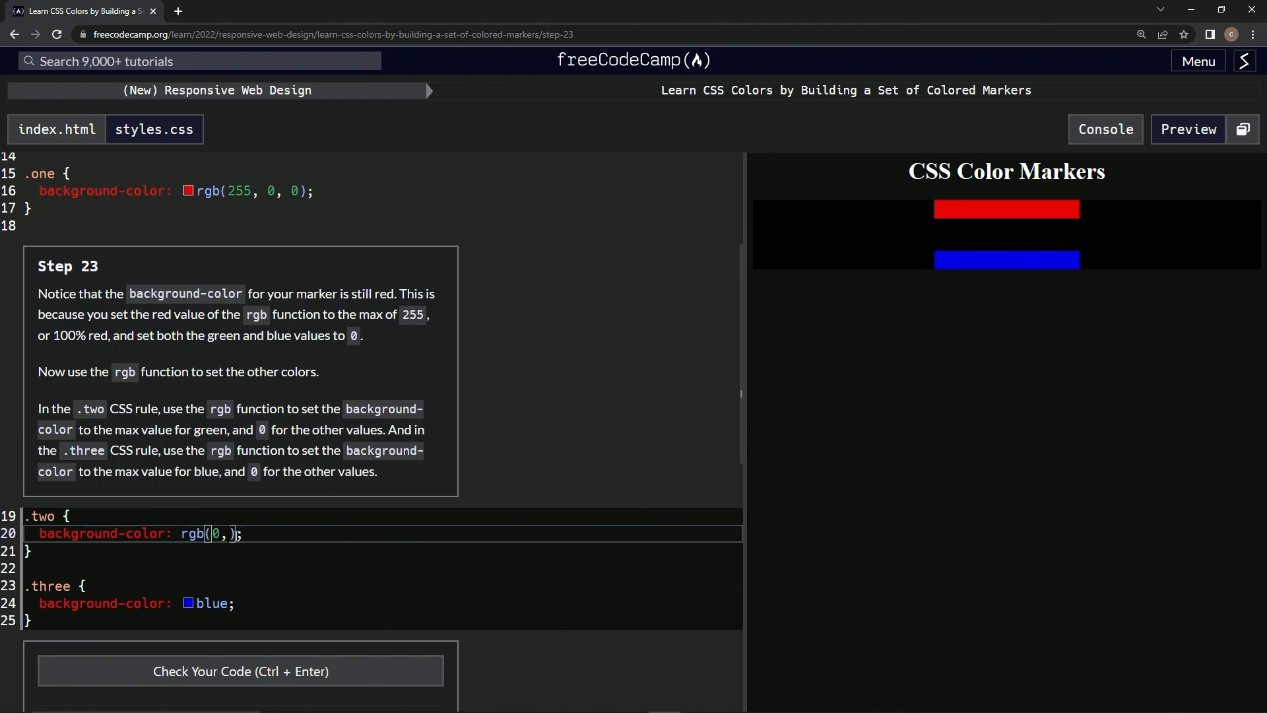
text(255)
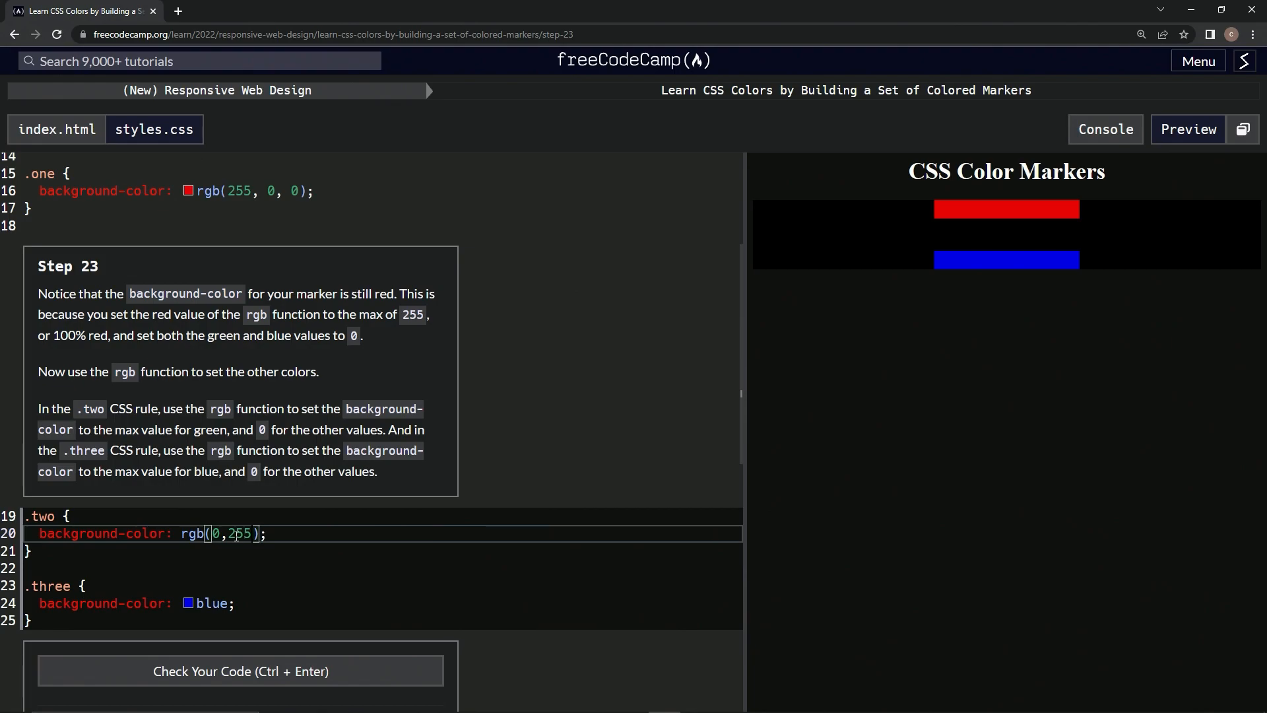
text(,0)
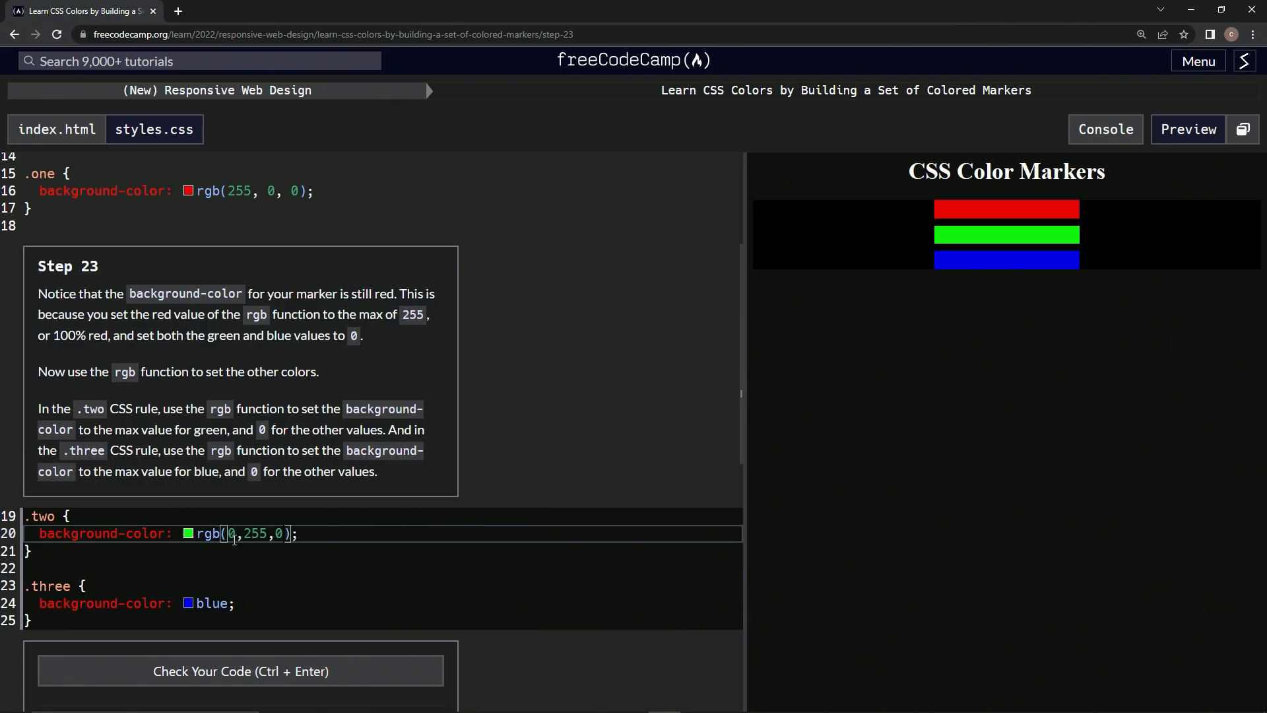
Replace 'blue' in the .three rule's background with rgb(0,0,255).
double_click(211, 603)
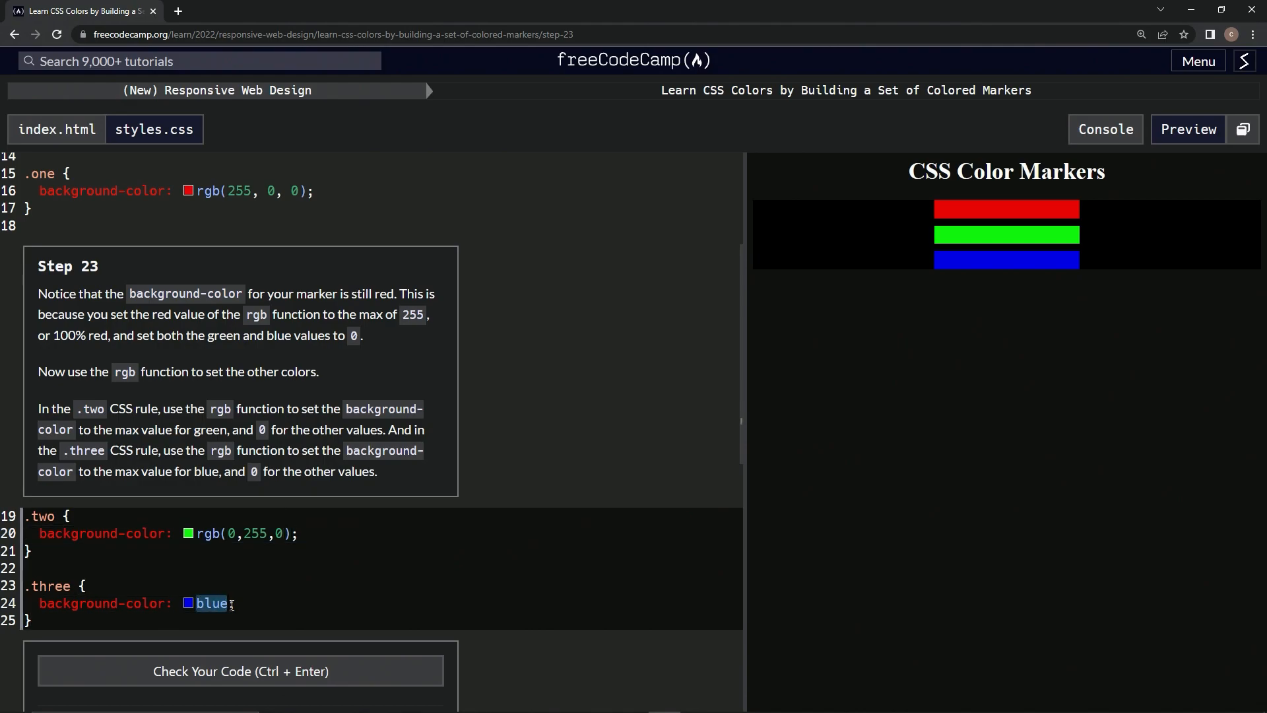
text(rgb)
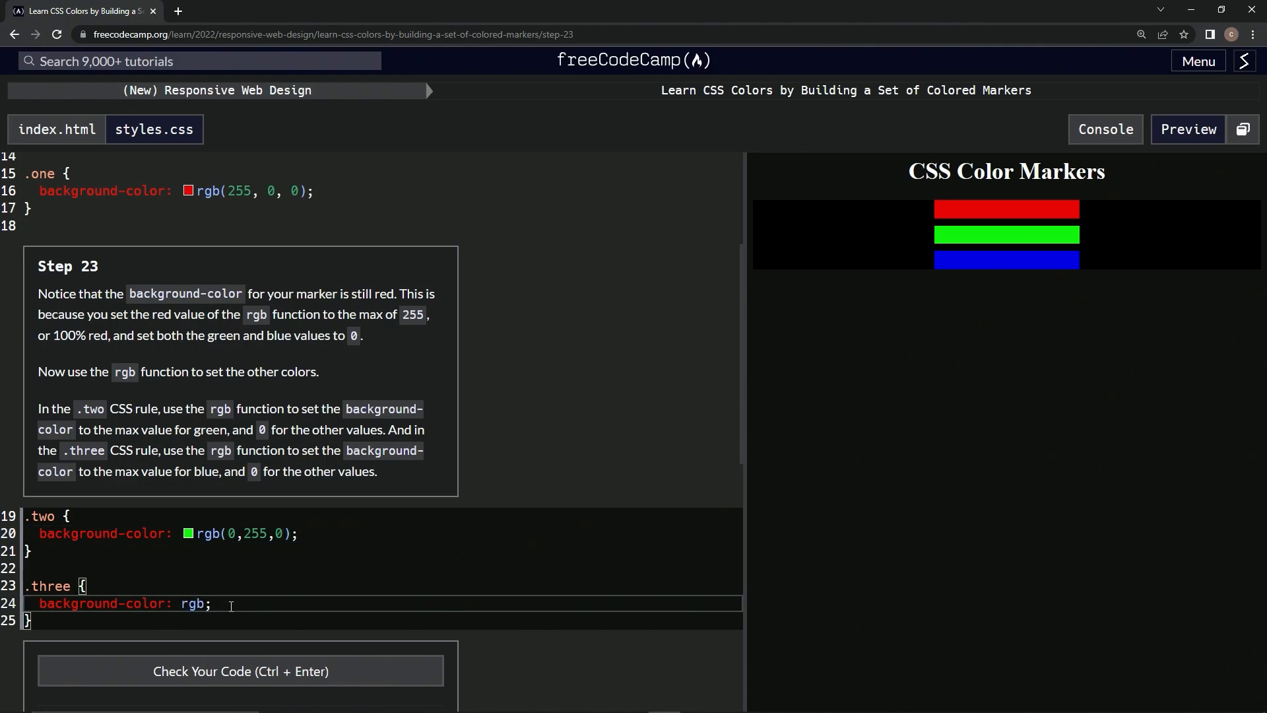
text(())
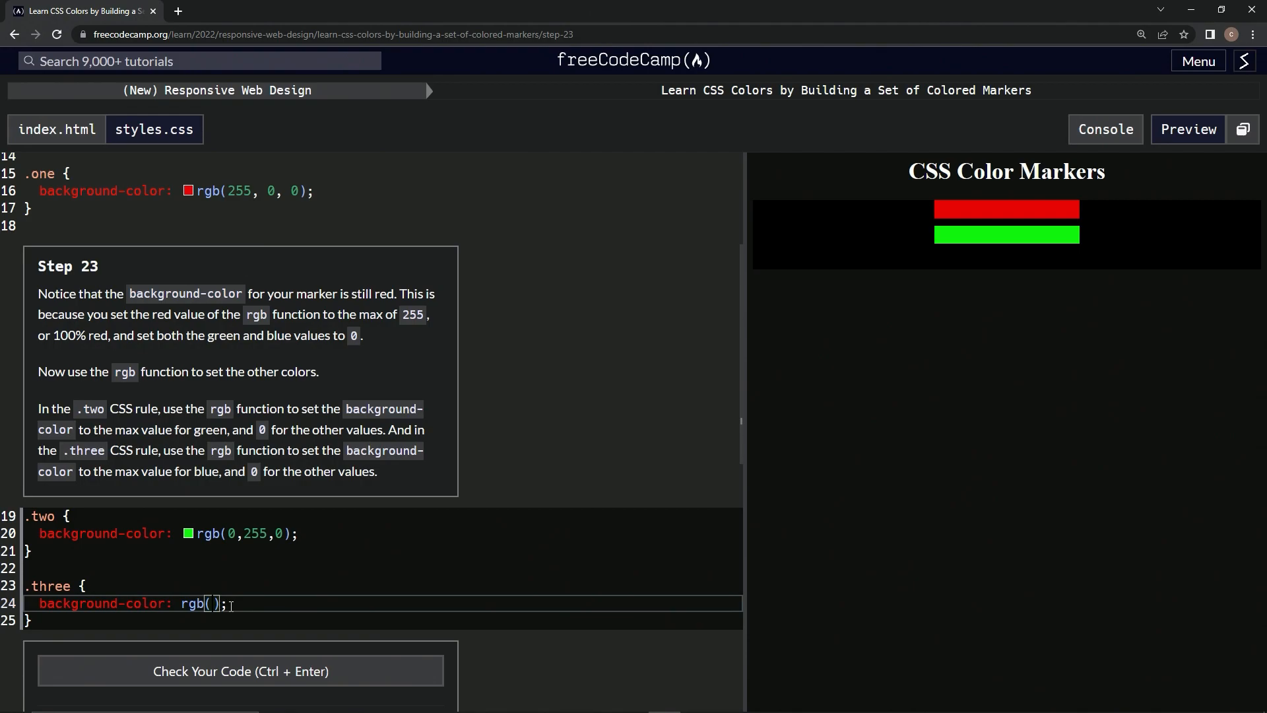
text(0,0)
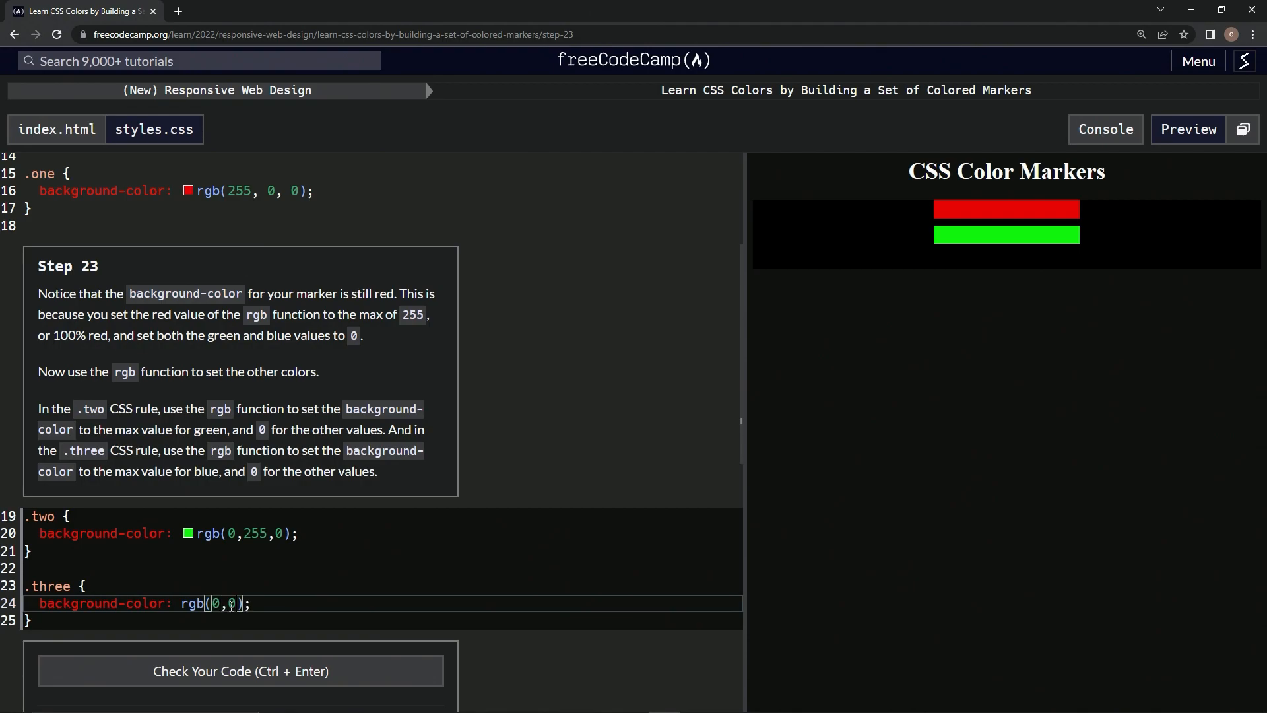
text(255)
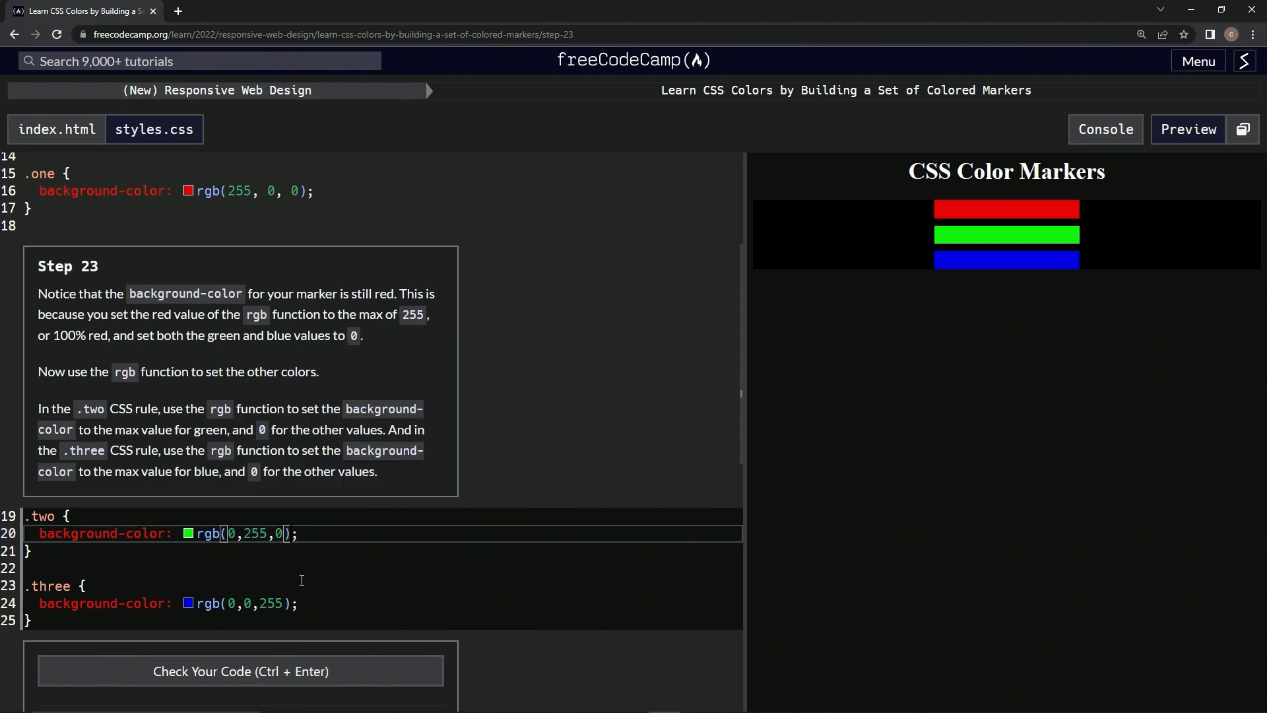
text(gre)
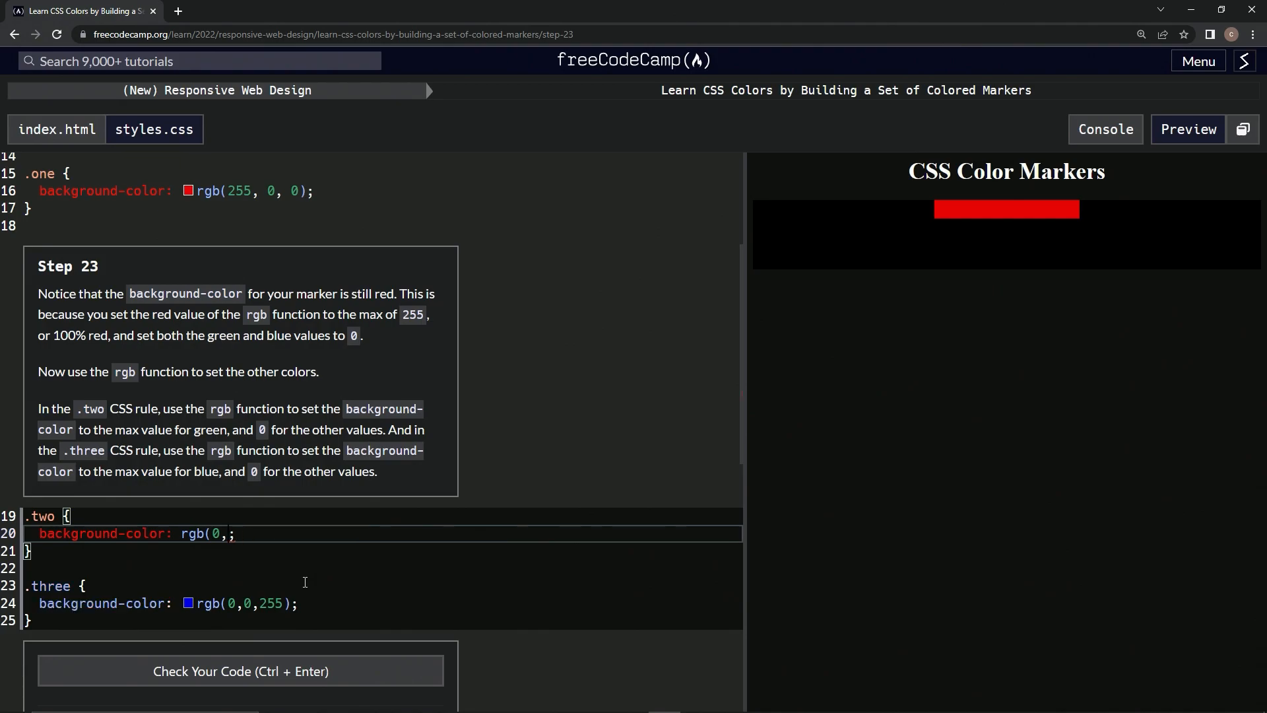
text(255,0))
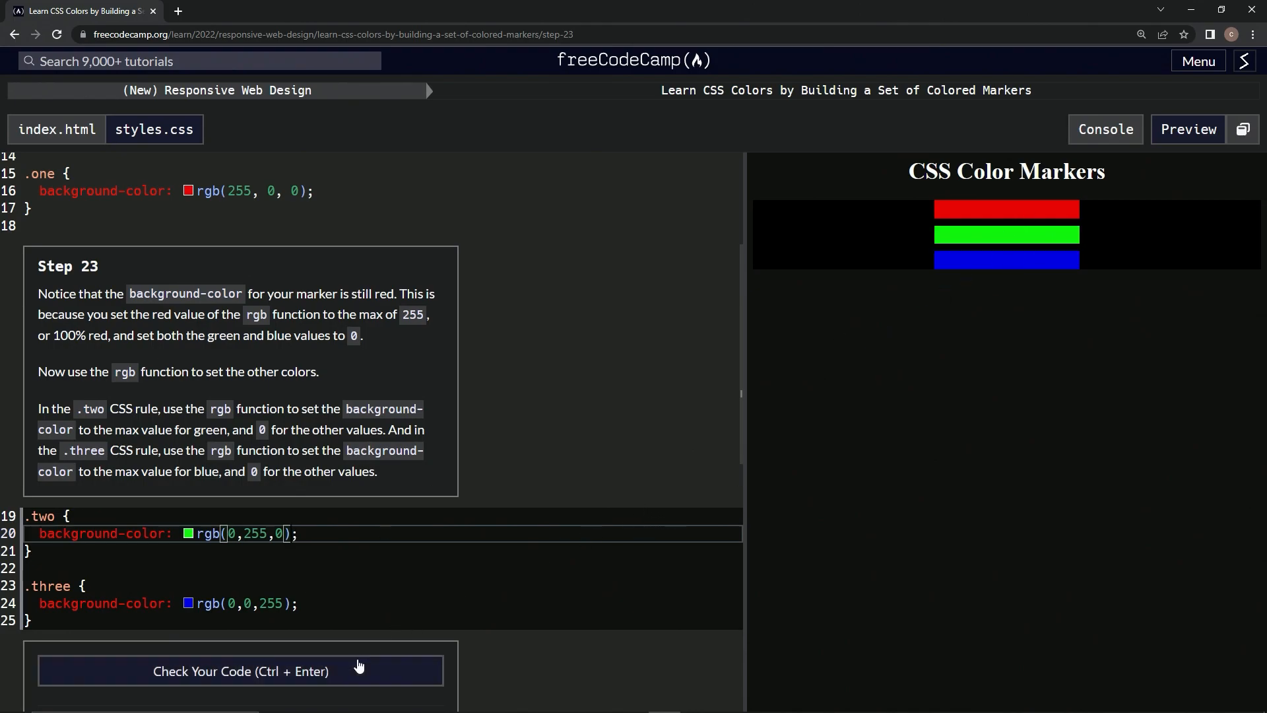
Check the Step 23 code and submit it to advance to Step 24.
click(241, 671)
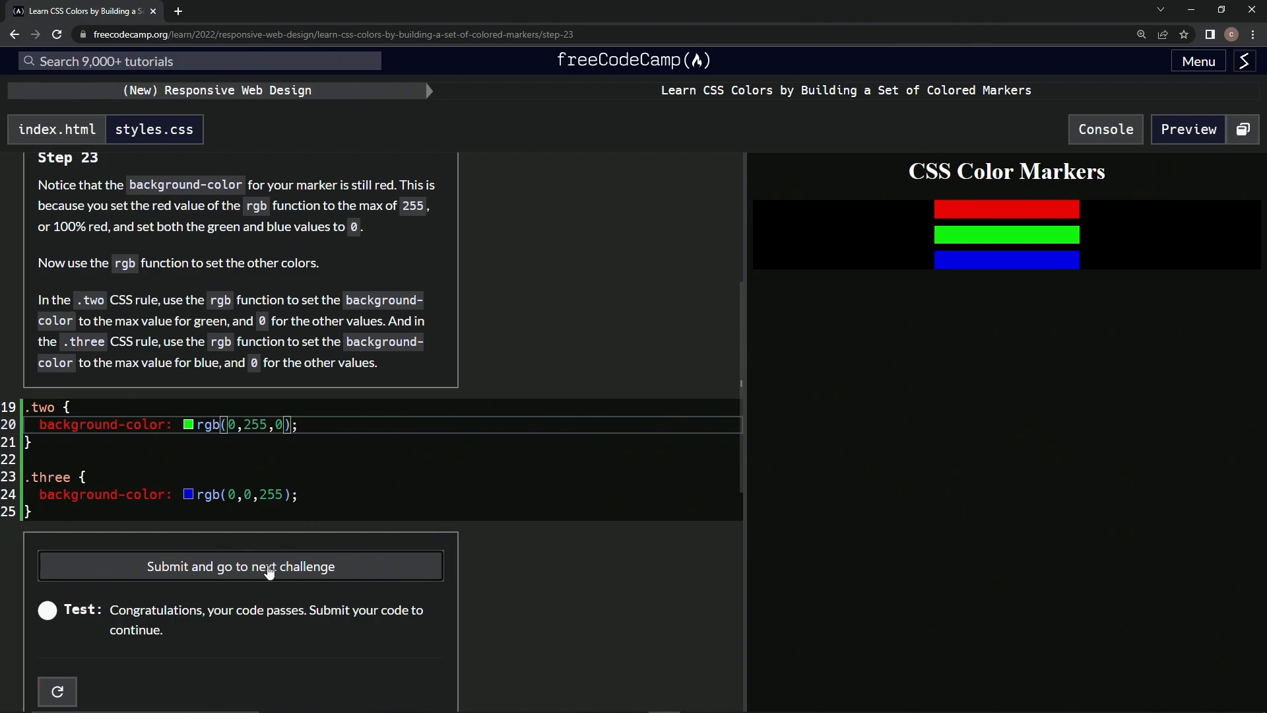
click(241, 566)
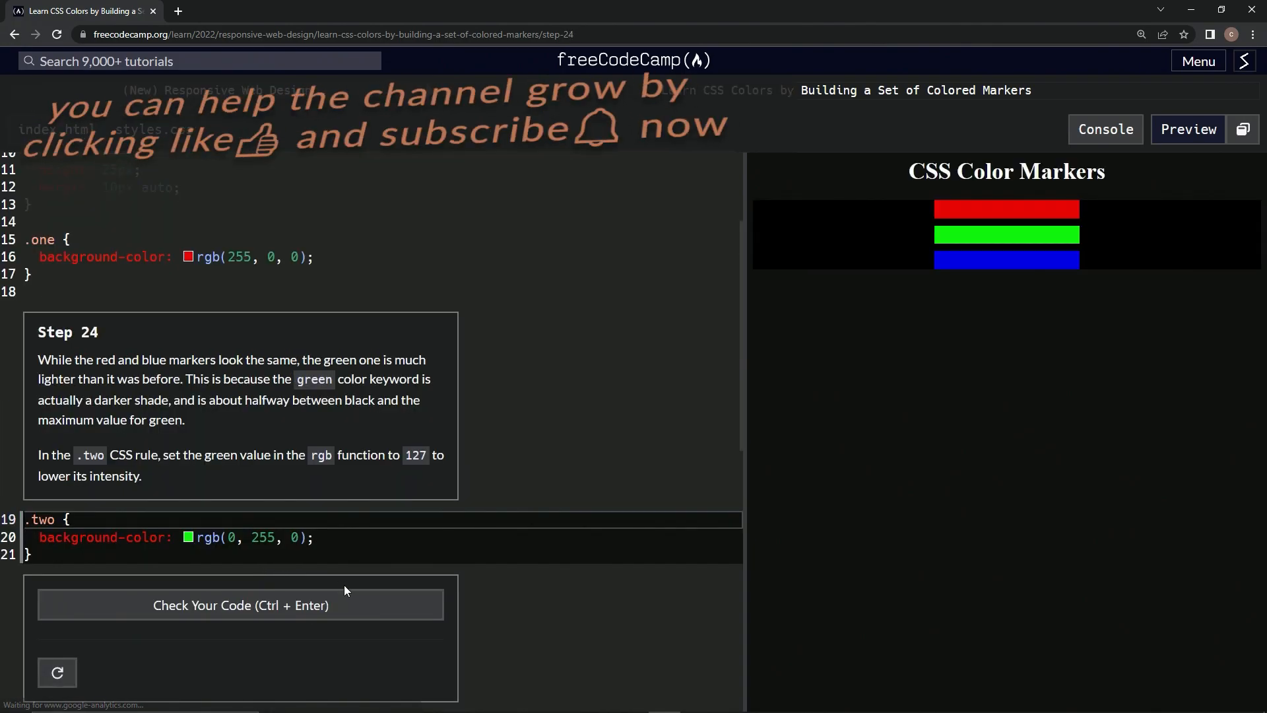
mouse_move(34, 346)
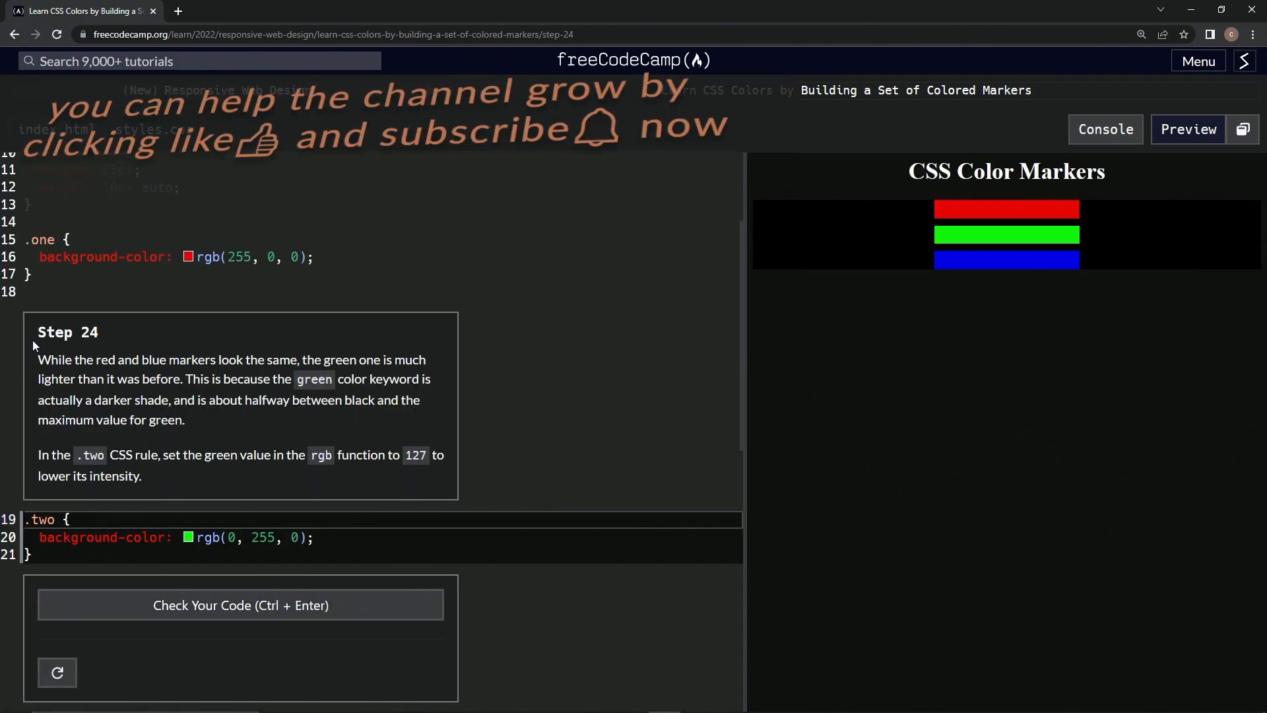
mouse_move(552, 313)
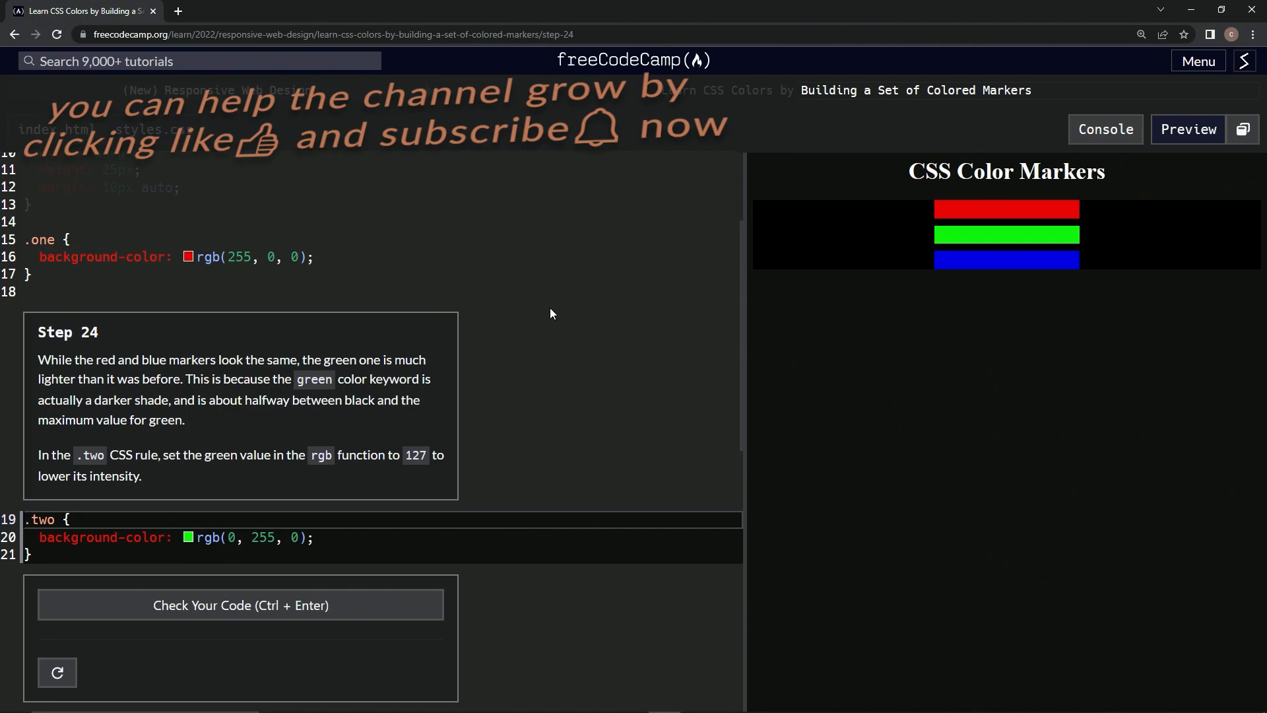